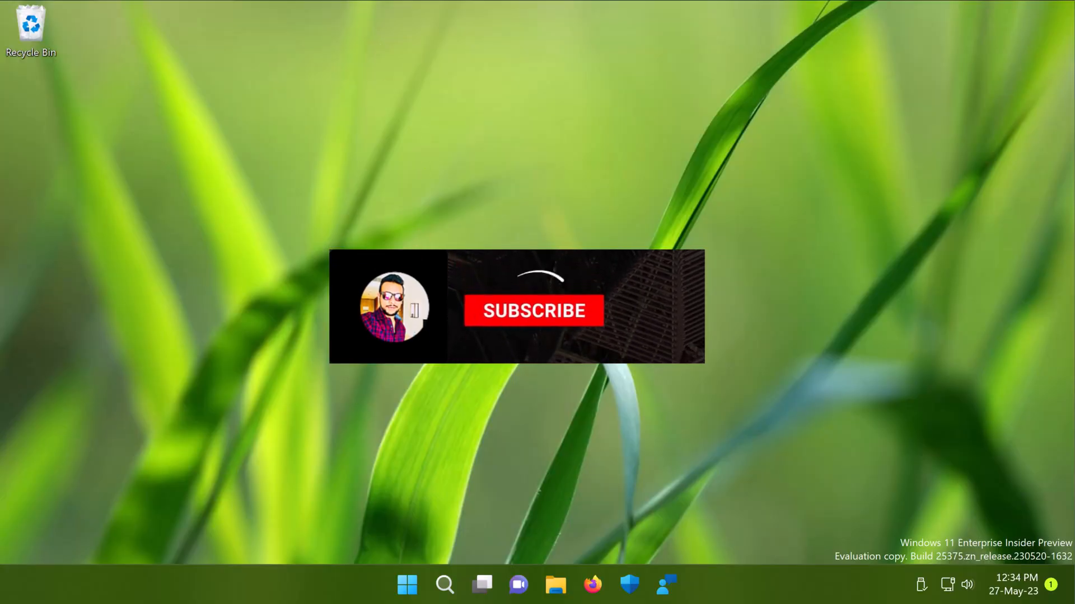
Open Microsoft's 'Get Windows updates as soon as they're available for your device' support page
click(534, 310)
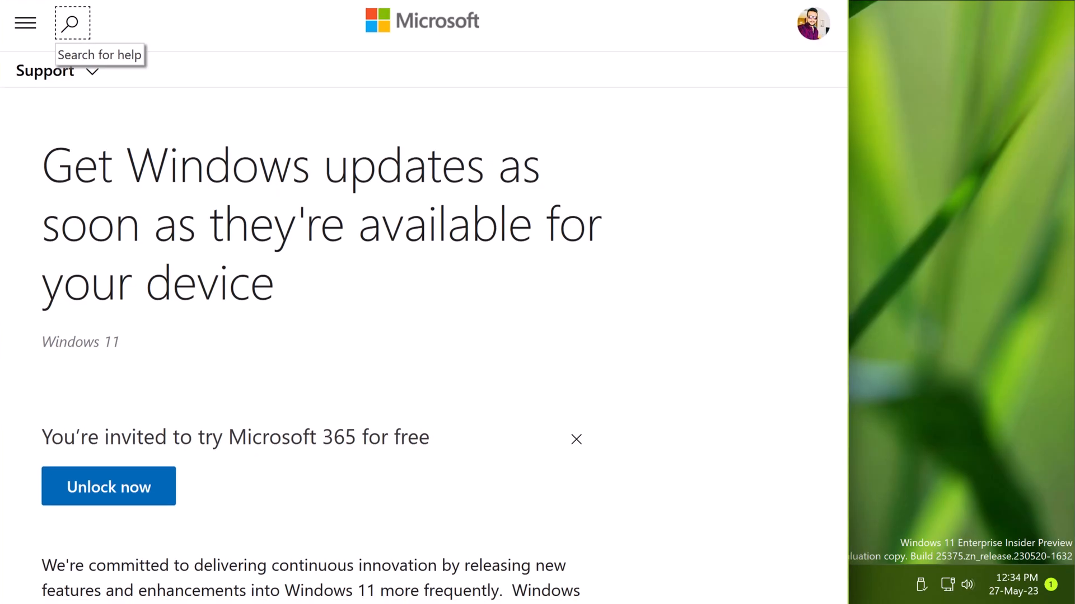
mouse_move(593, 200)
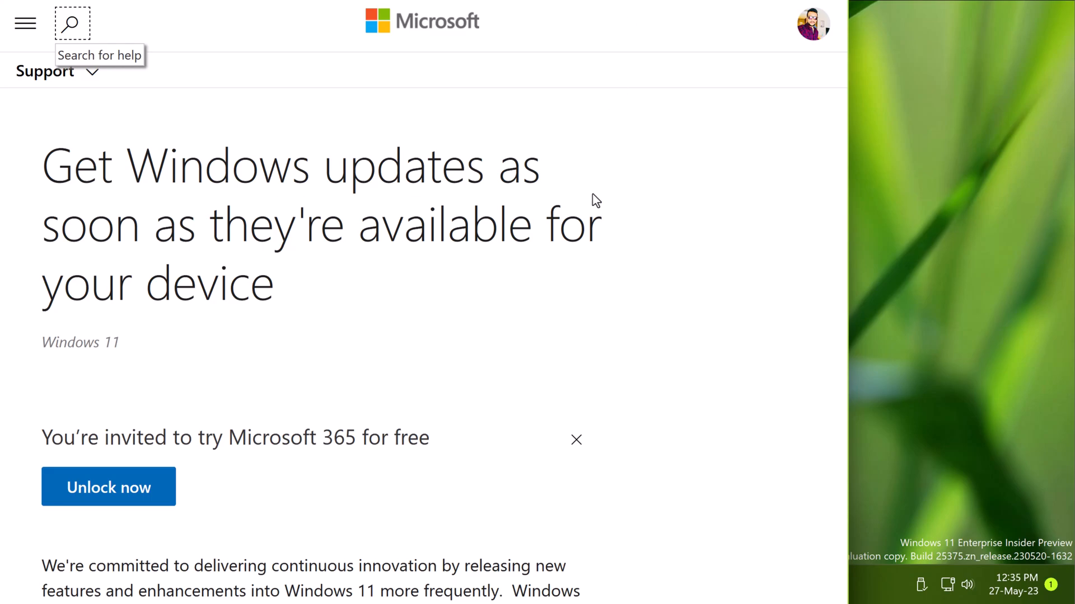
scroll(down, 3)
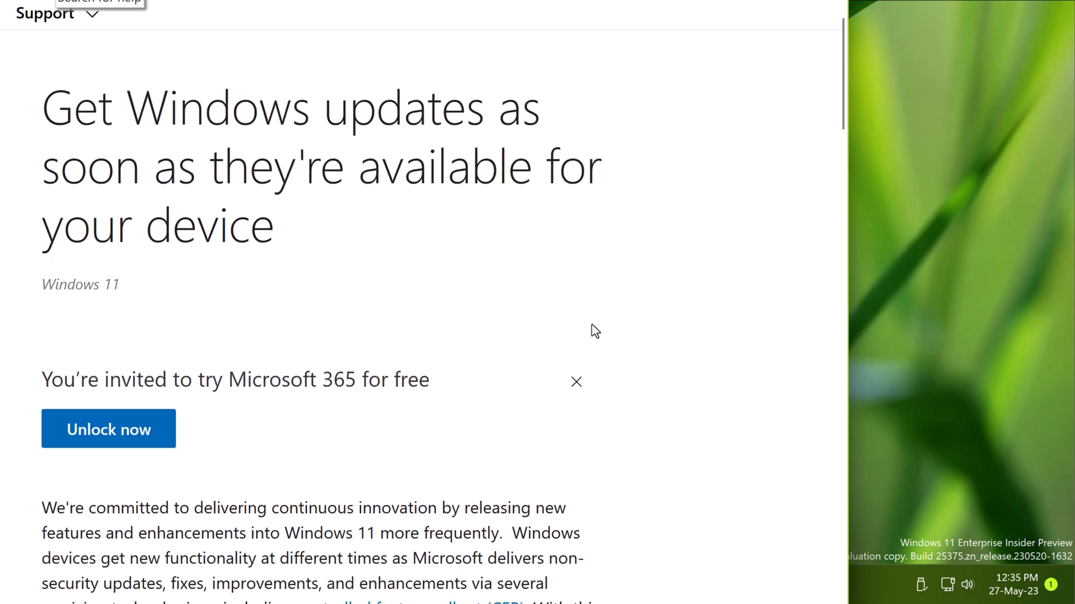
scroll(down, 3)
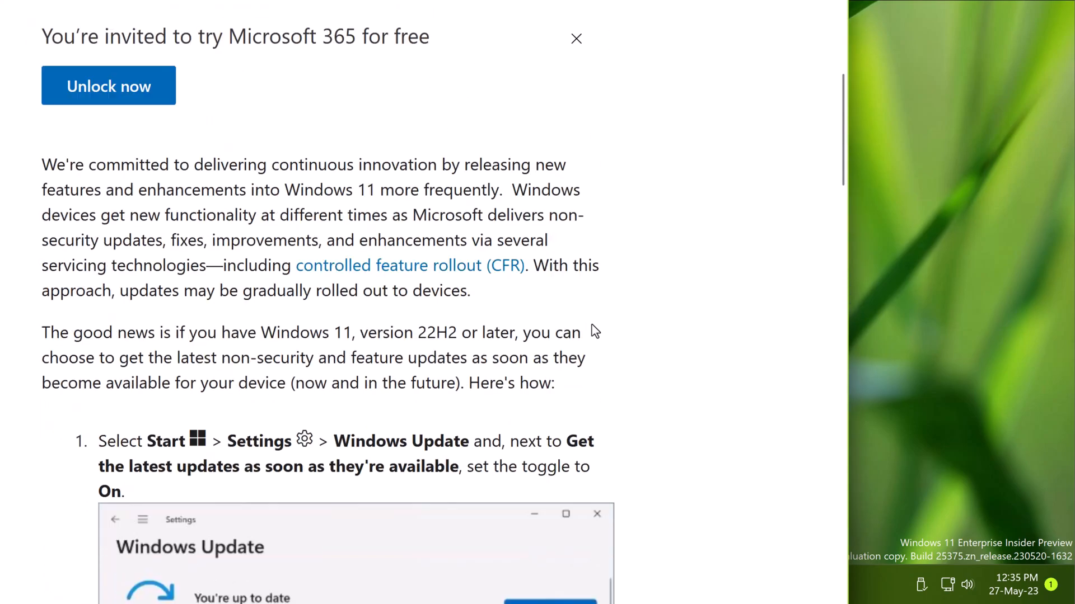
scroll(down, 3)
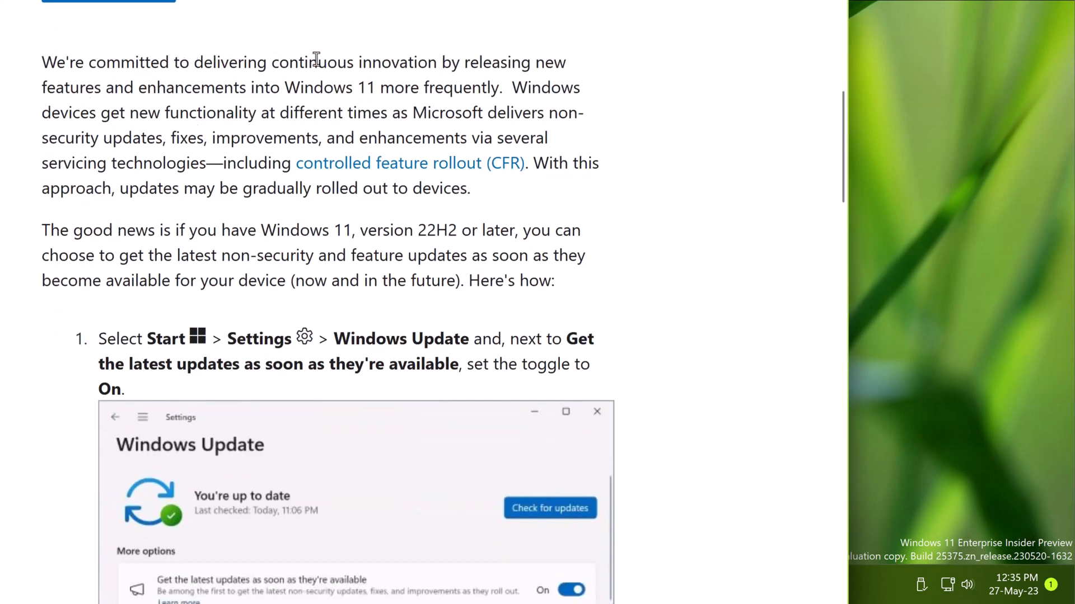
mouse_move(519, 93)
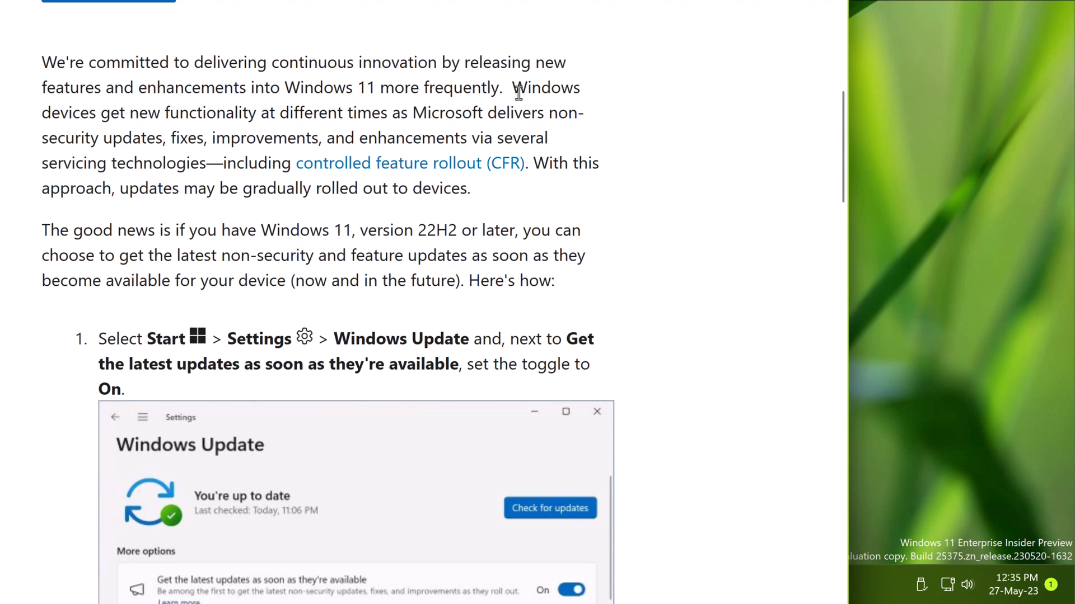
mouse_move(352, 128)
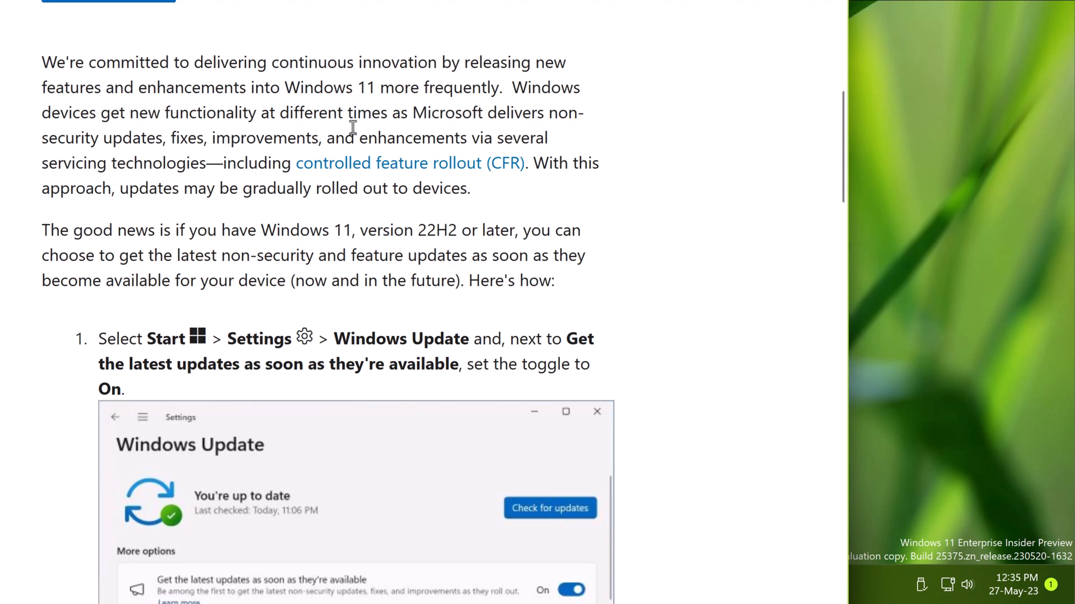
mouse_move(552, 163)
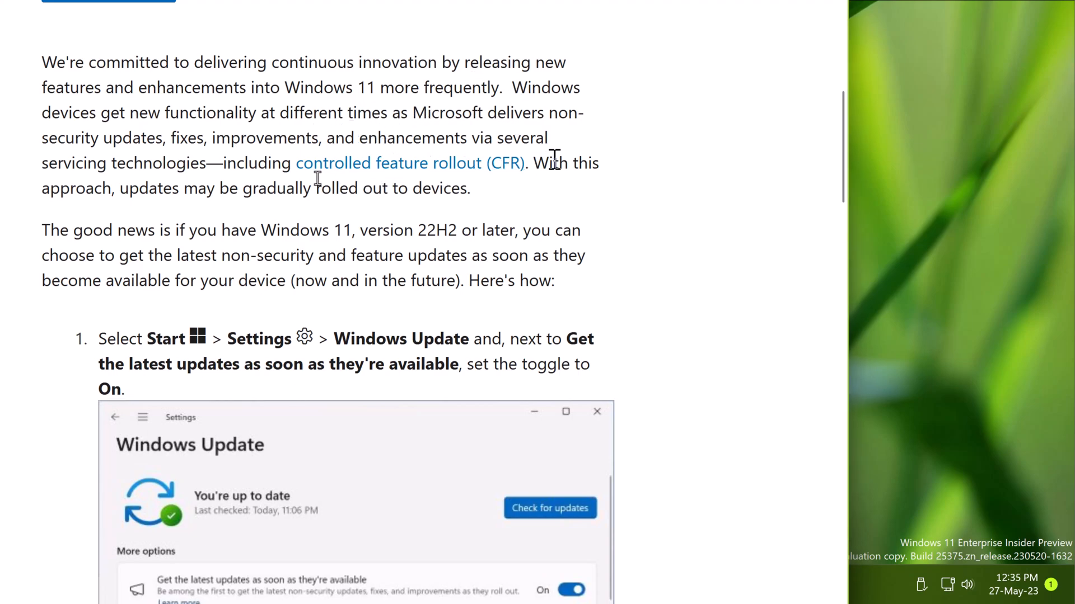
mouse_move(218, 205)
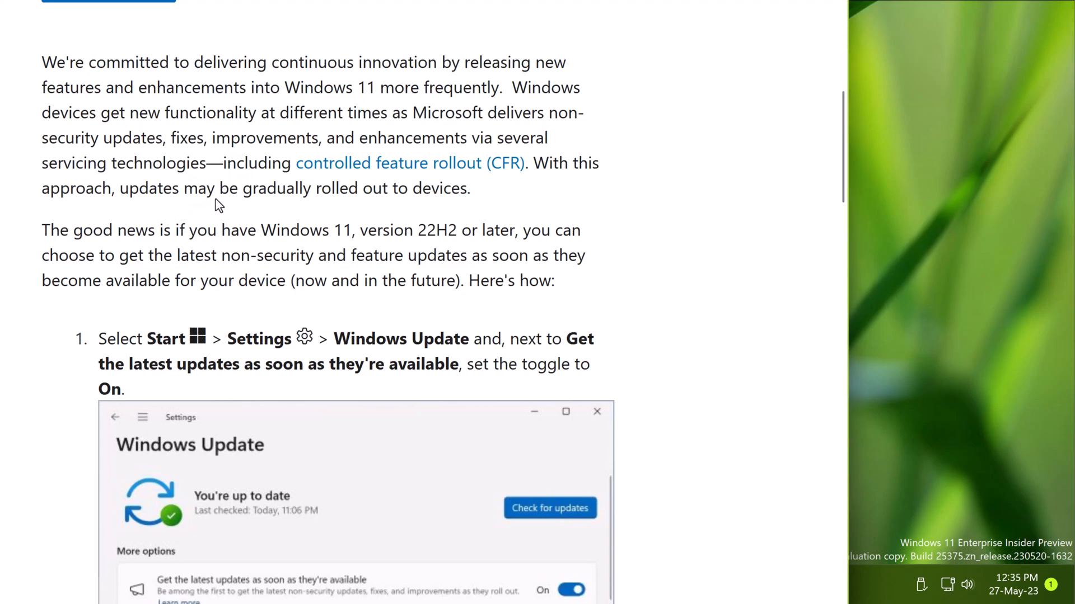
mouse_move(190, 221)
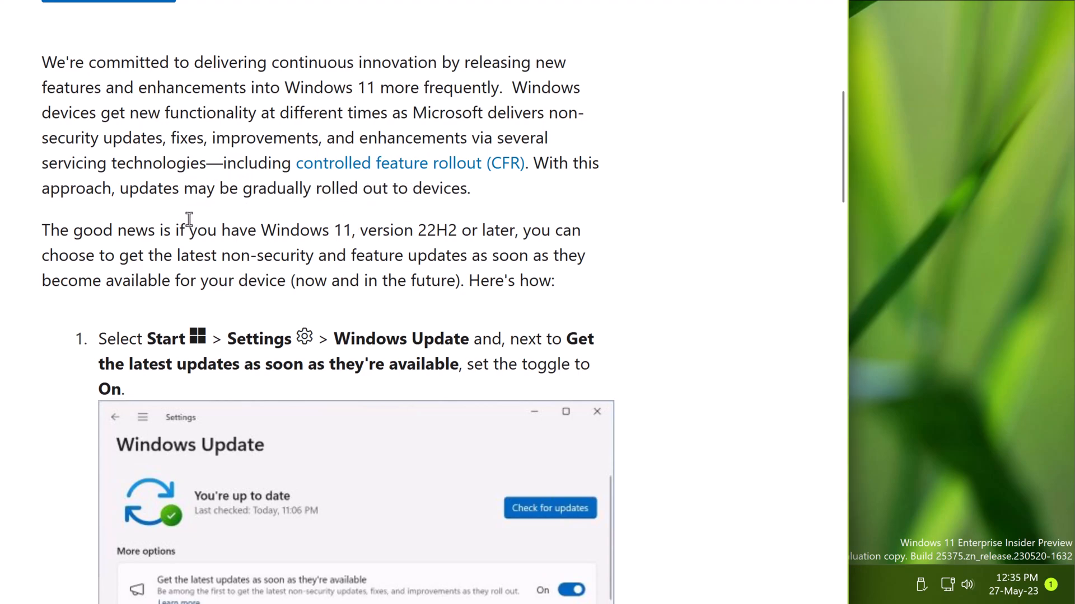
mouse_move(240, 233)
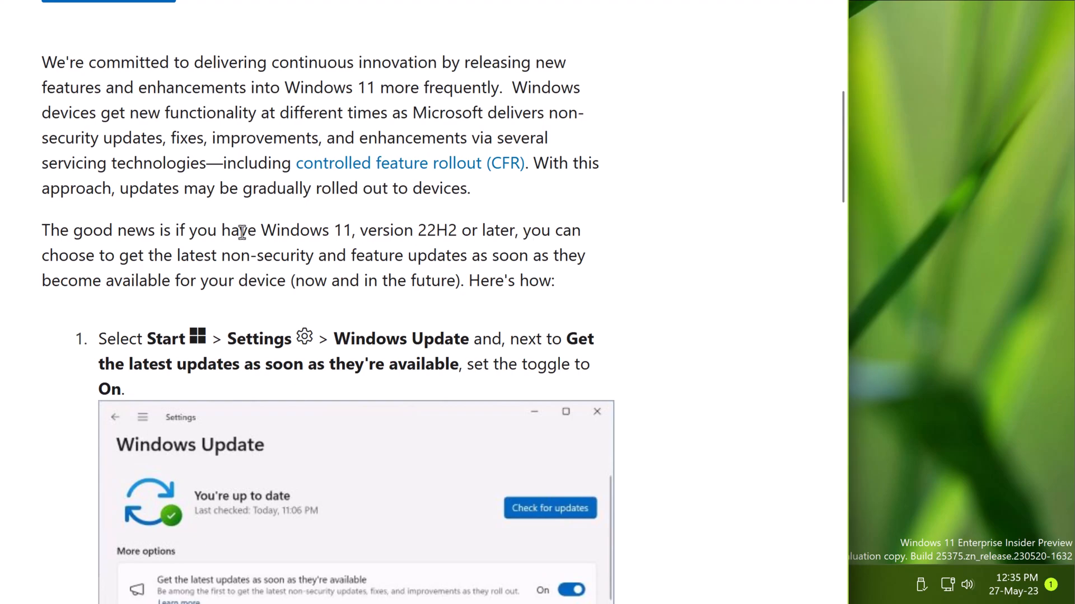
mouse_move(282, 275)
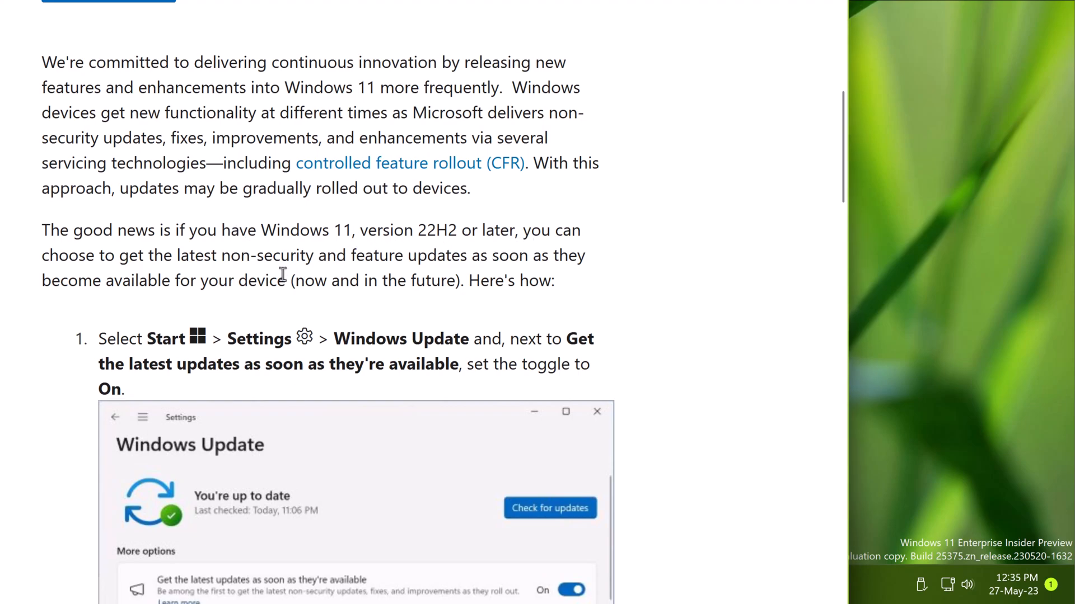
mouse_move(674, 13)
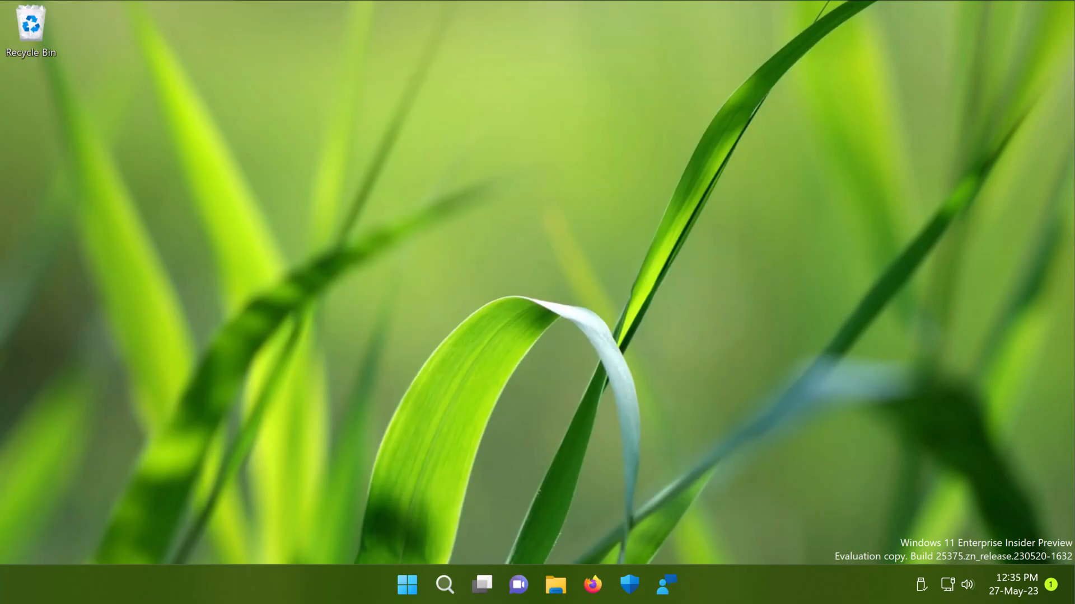
mouse_move(495, 340)
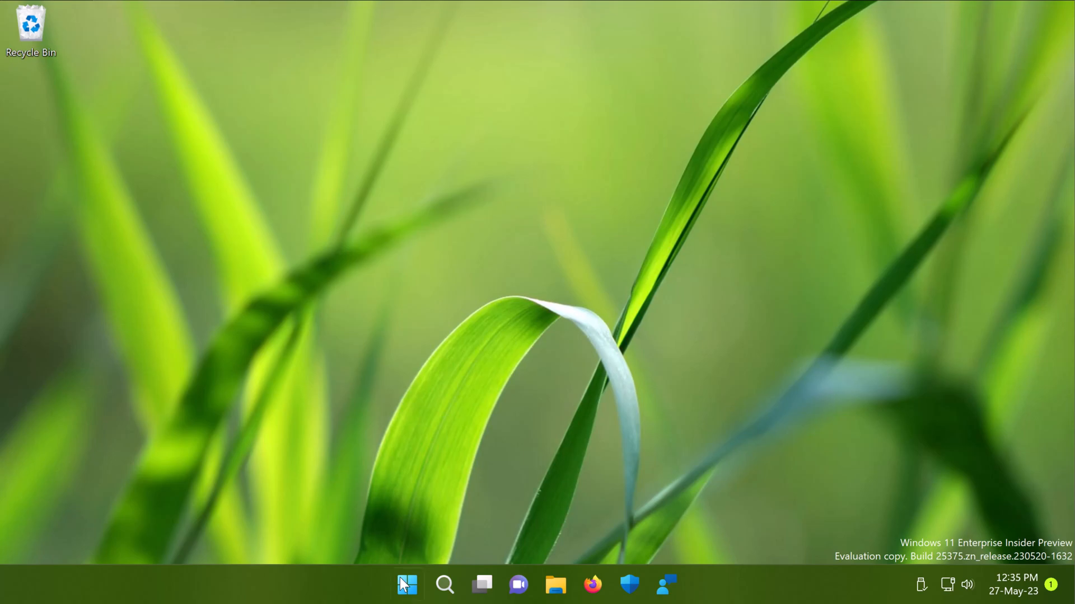
Open Settings from the Start button's right-click menu
right_click(406, 584)
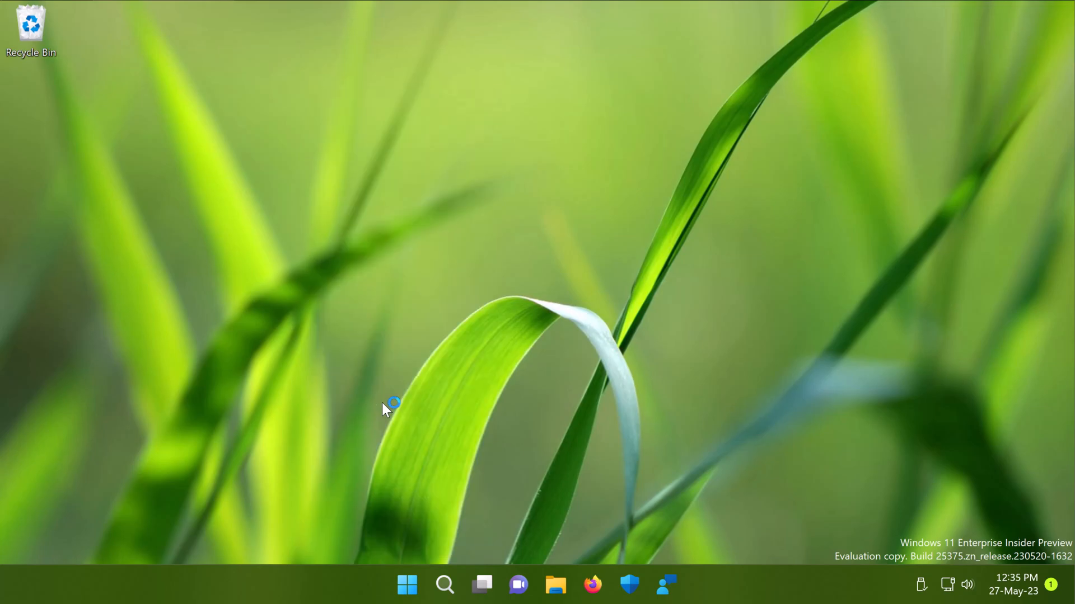
click(684, 585)
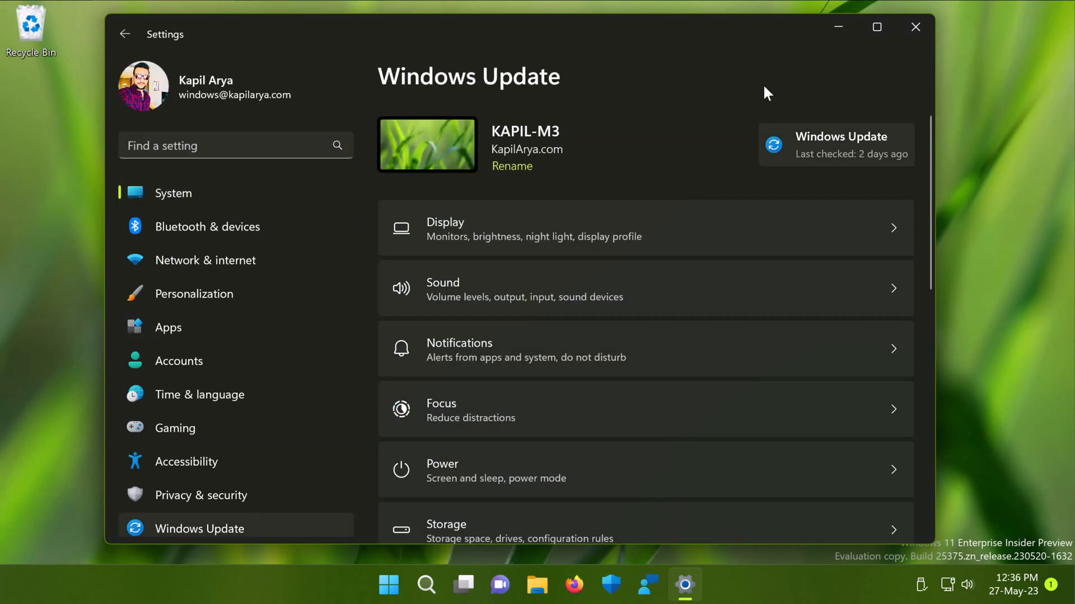
Switch 'Get the latest updates as soon as they're available' to On in Windows Update
click(199, 528)
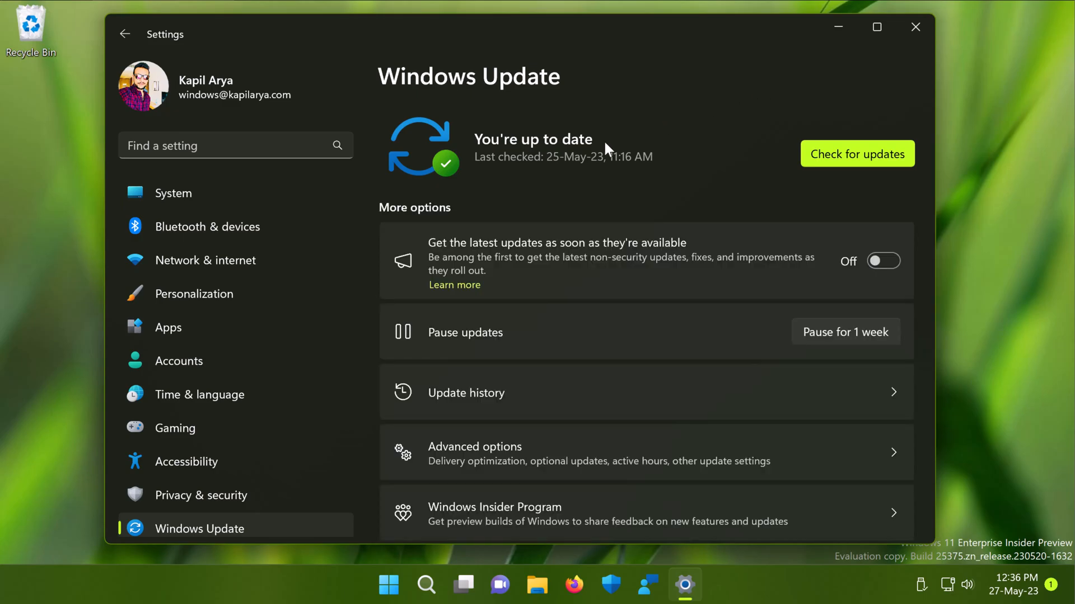
mouse_move(495, 89)
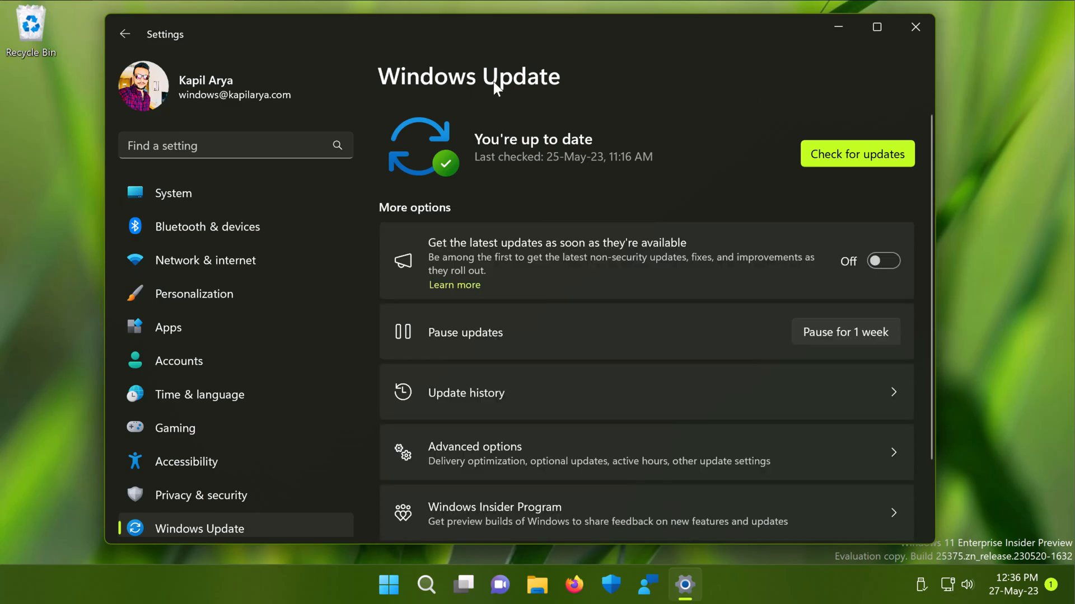
mouse_move(408, 223)
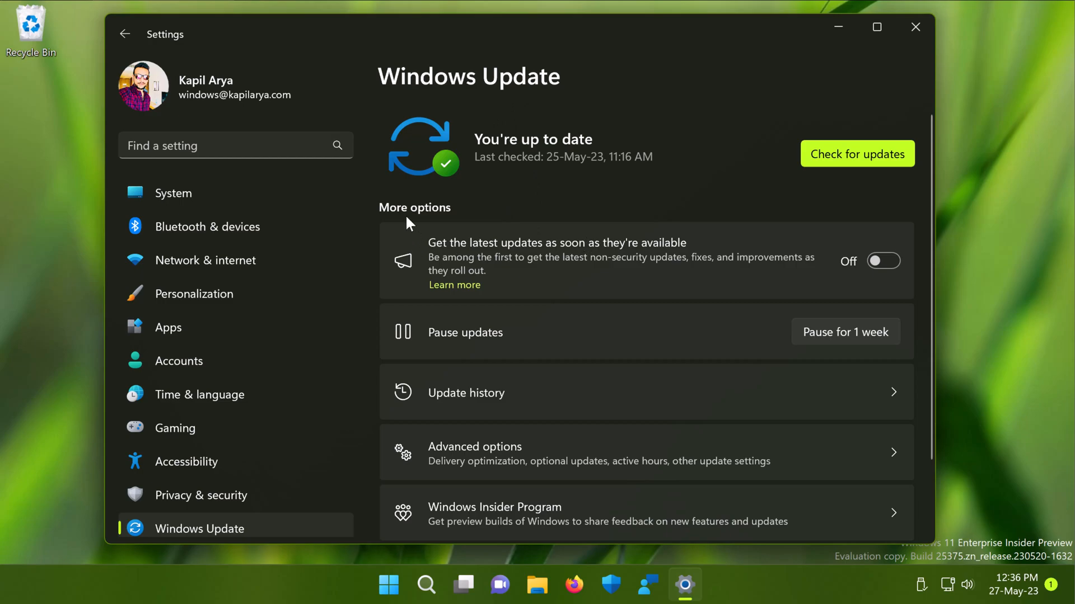
mouse_move(555, 255)
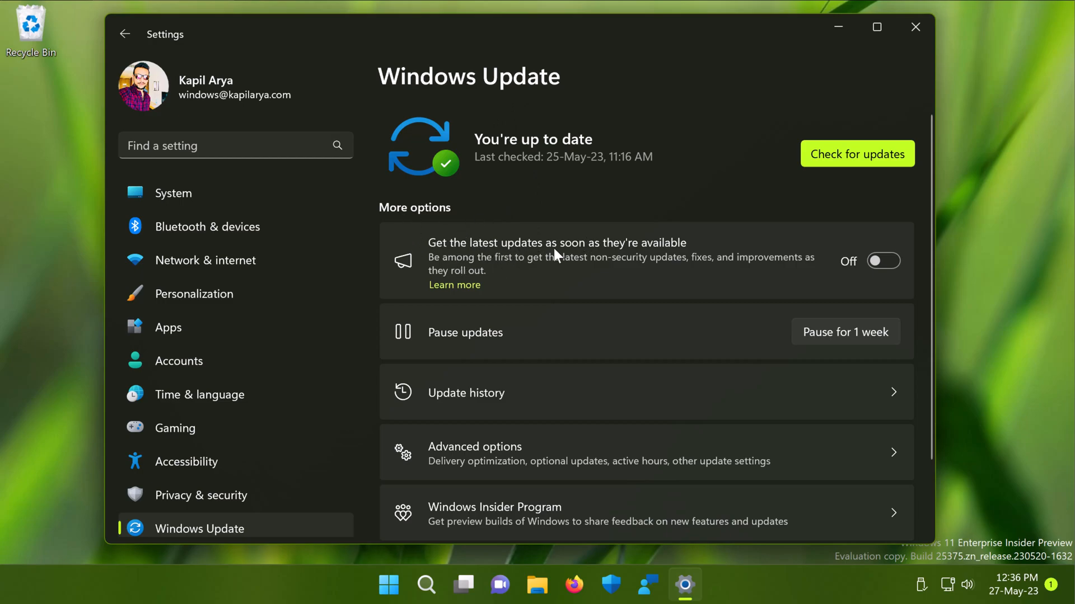
mouse_move(821, 260)
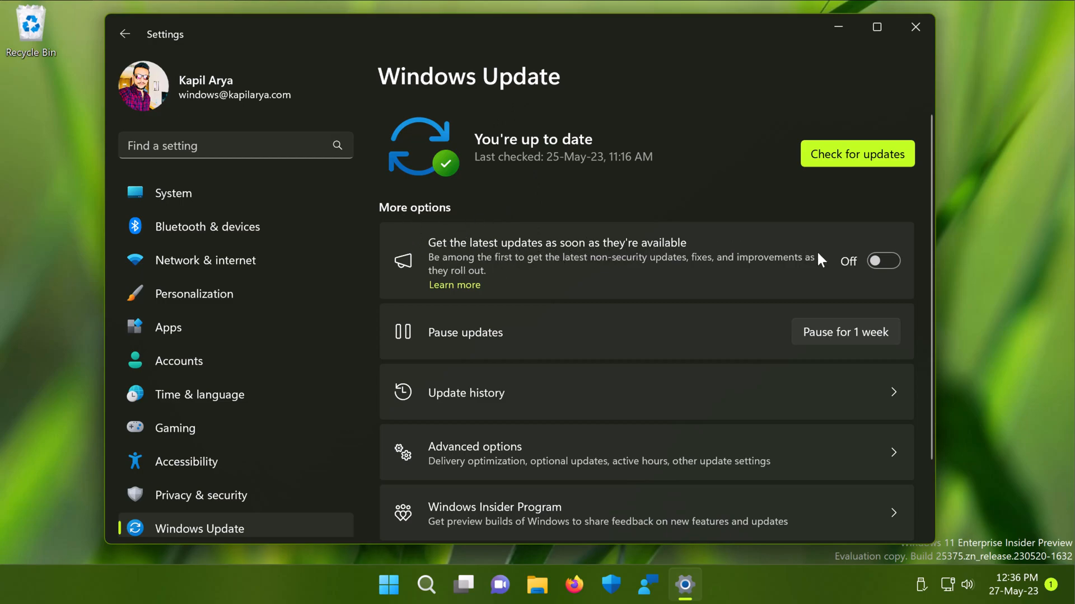
mouse_move(883, 261)
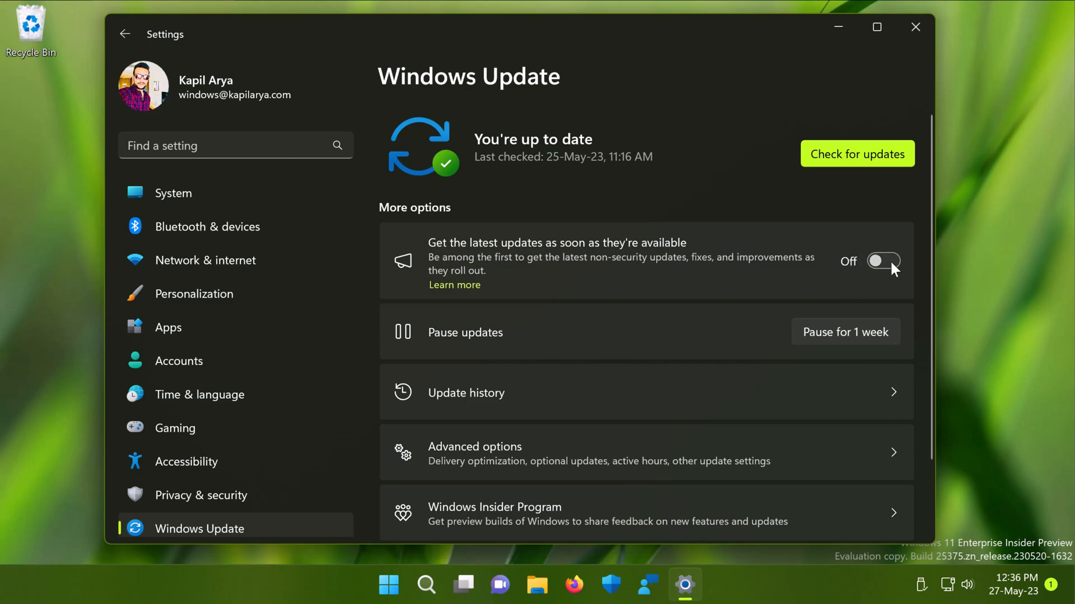
click(883, 262)
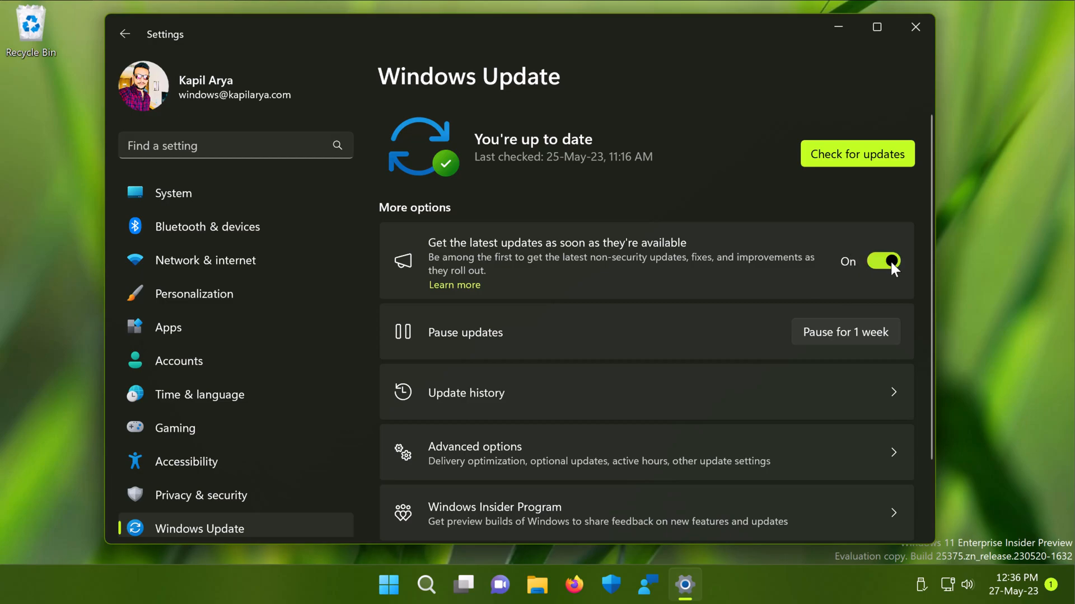
mouse_move(746, 277)
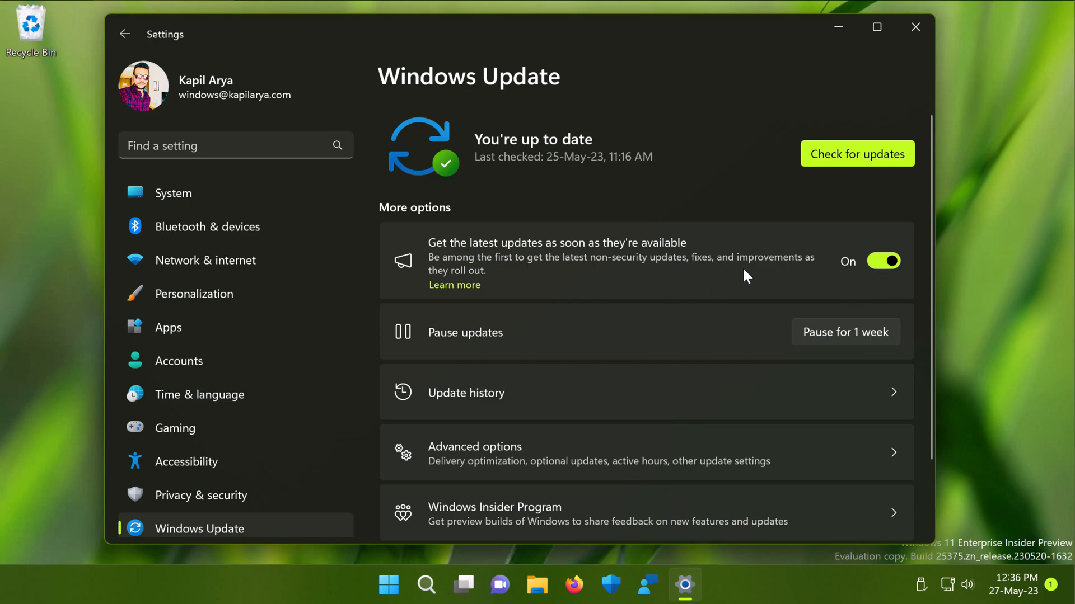
mouse_move(710, 272)
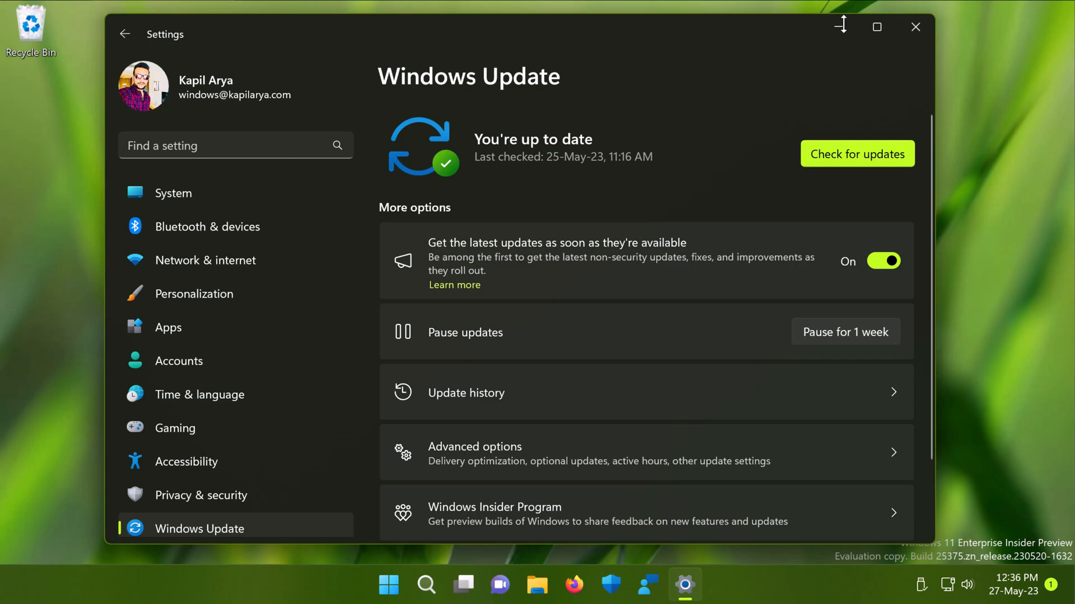
mouse_move(837, 26)
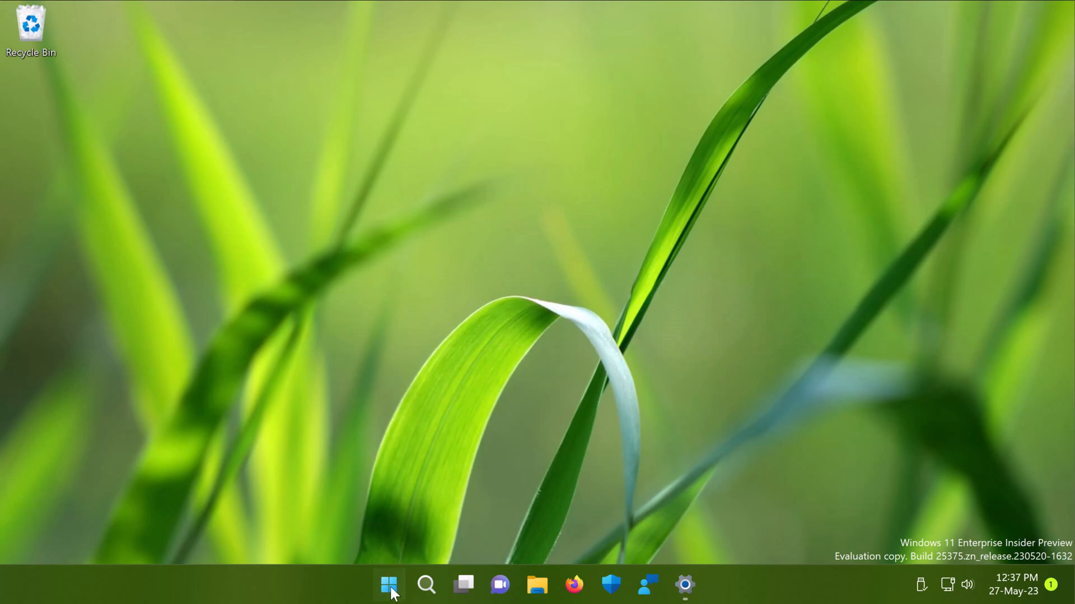
Launch regedit from the Run dialog and approve the User Account Control prompt
right_click(387, 586)
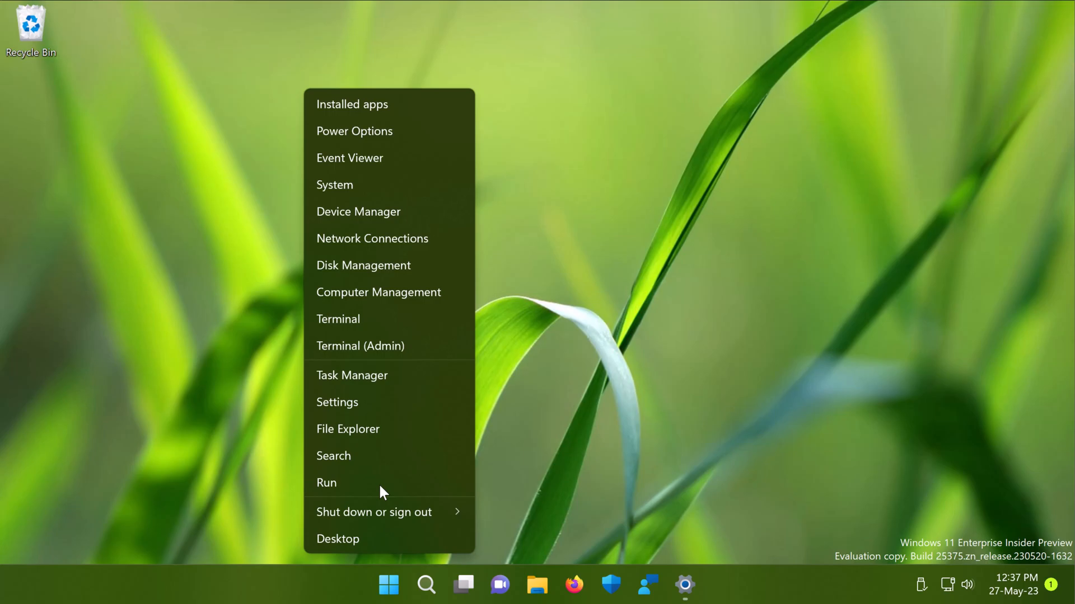
click(326, 483)
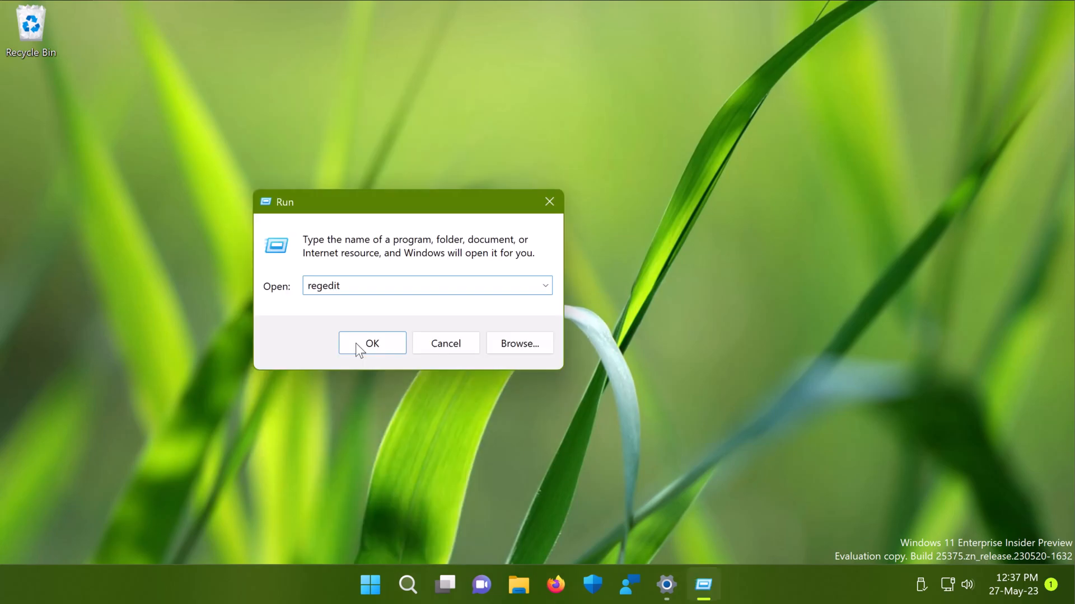
click(372, 343)
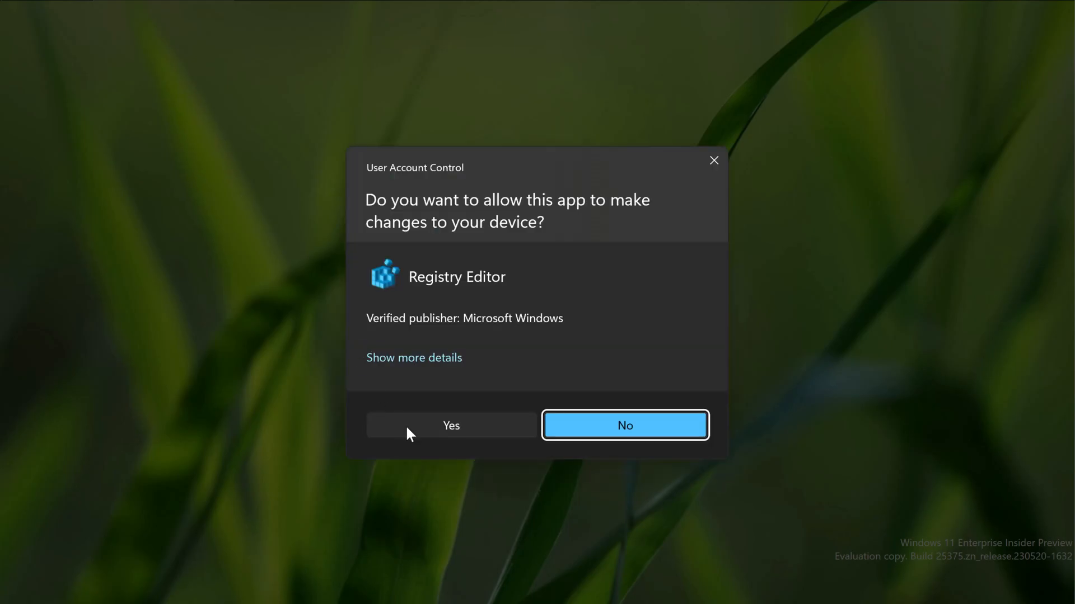
click(625, 425)
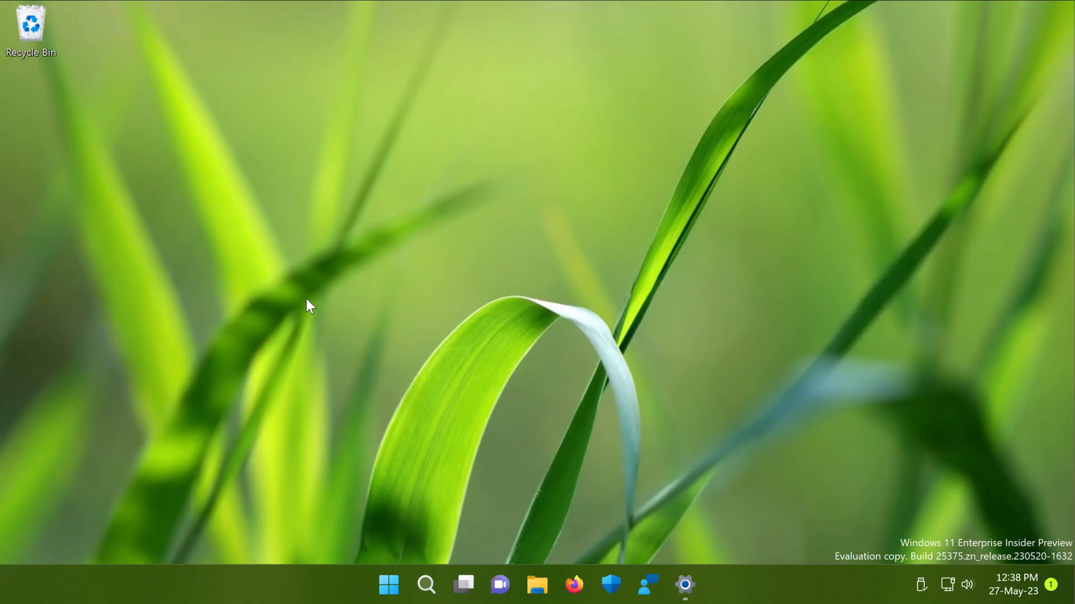
click(703, 586)
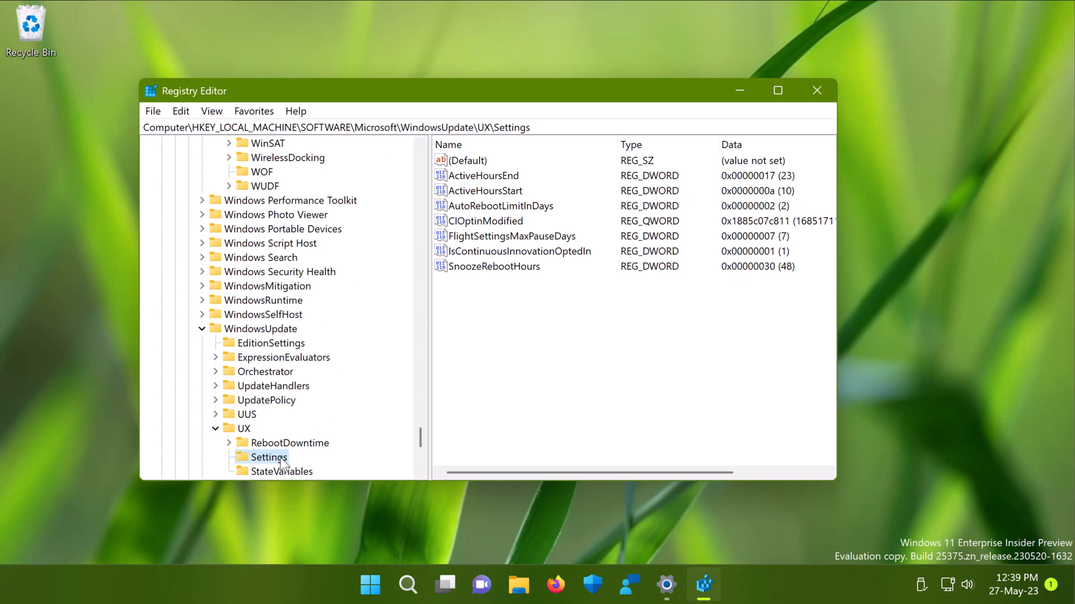
mouse_move(468, 260)
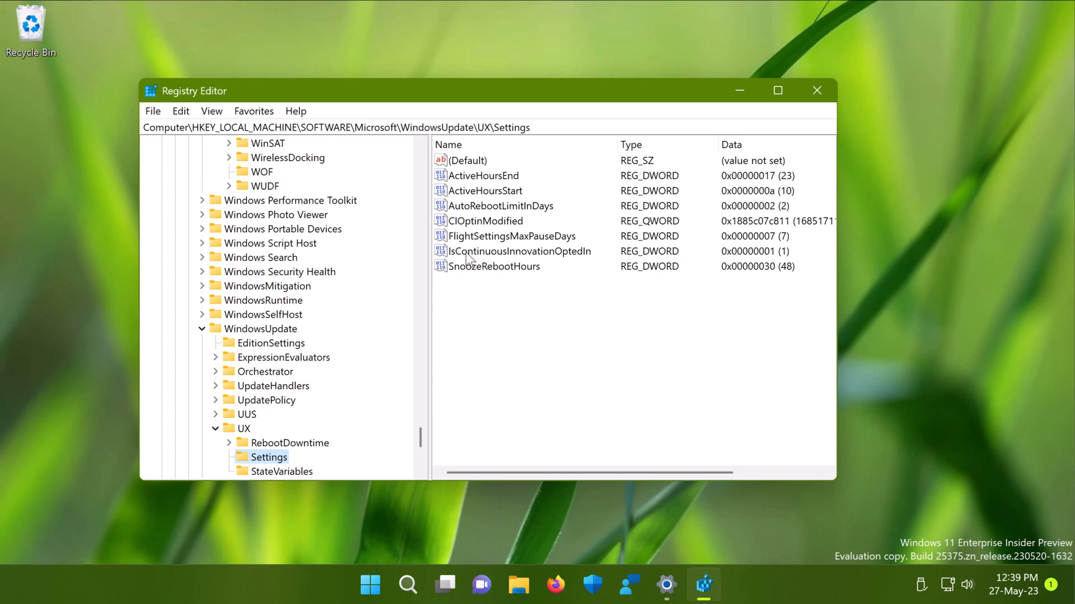
Set IsContinuousInnovationOptedIn under WindowsUpdate\UX\Settings to value data 1
click(516, 250)
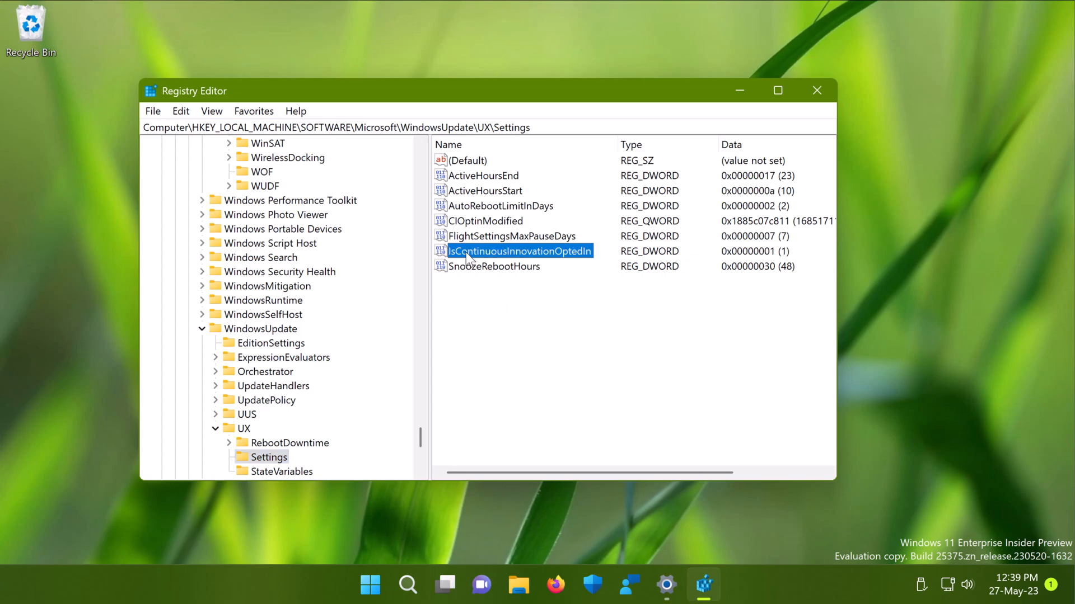
mouse_move(531, 262)
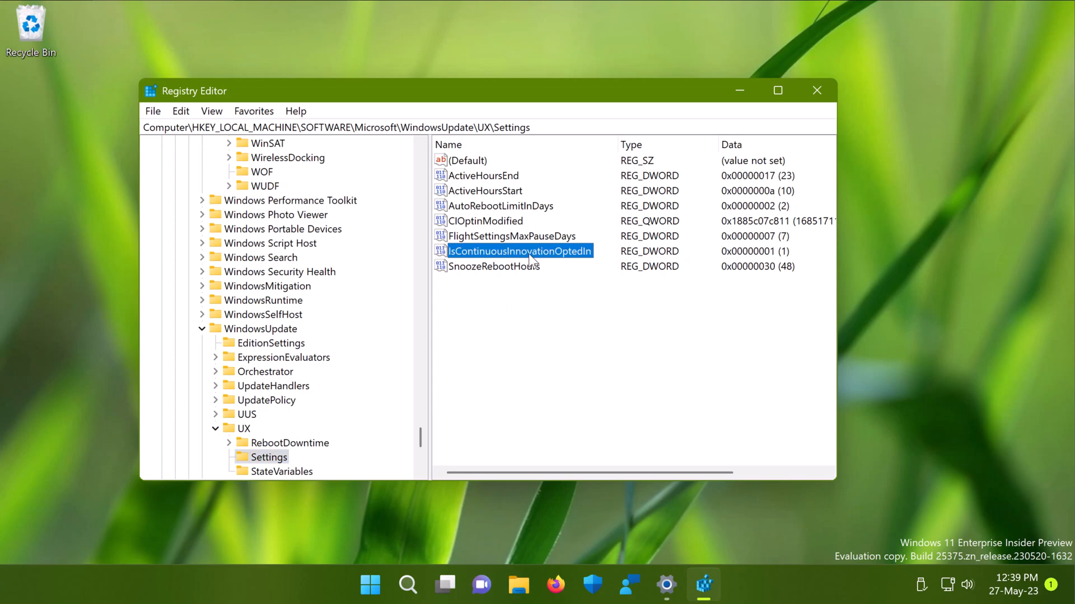
mouse_move(564, 261)
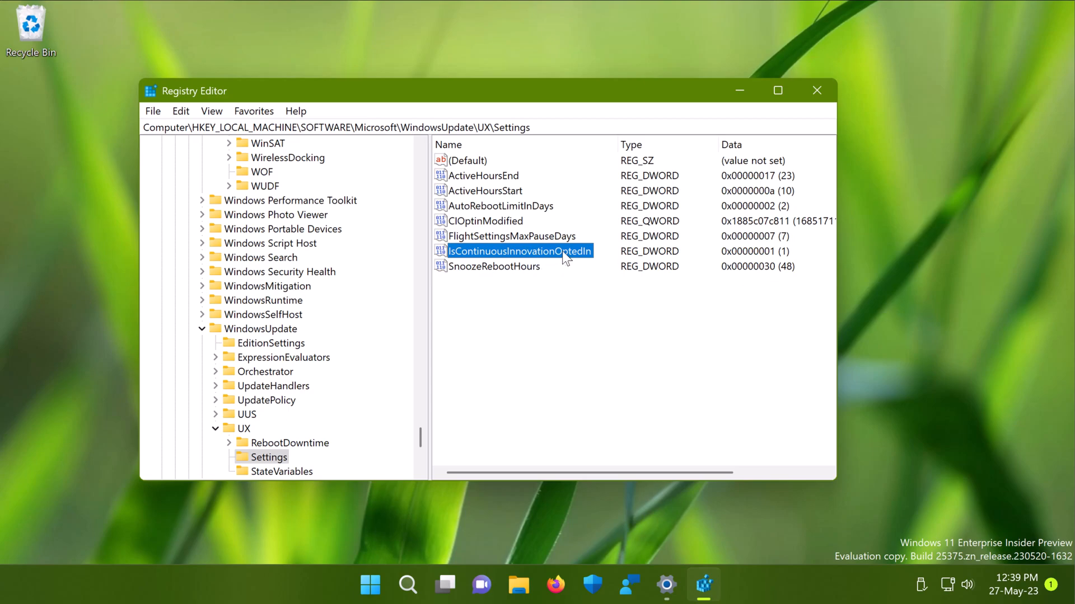
mouse_move(600, 369)
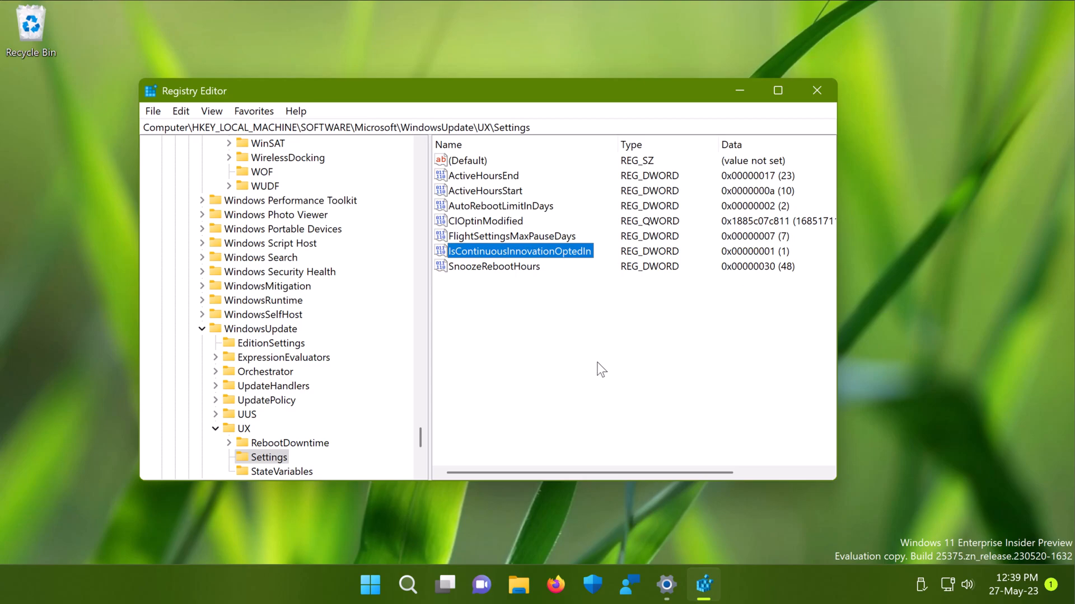
click(596, 346)
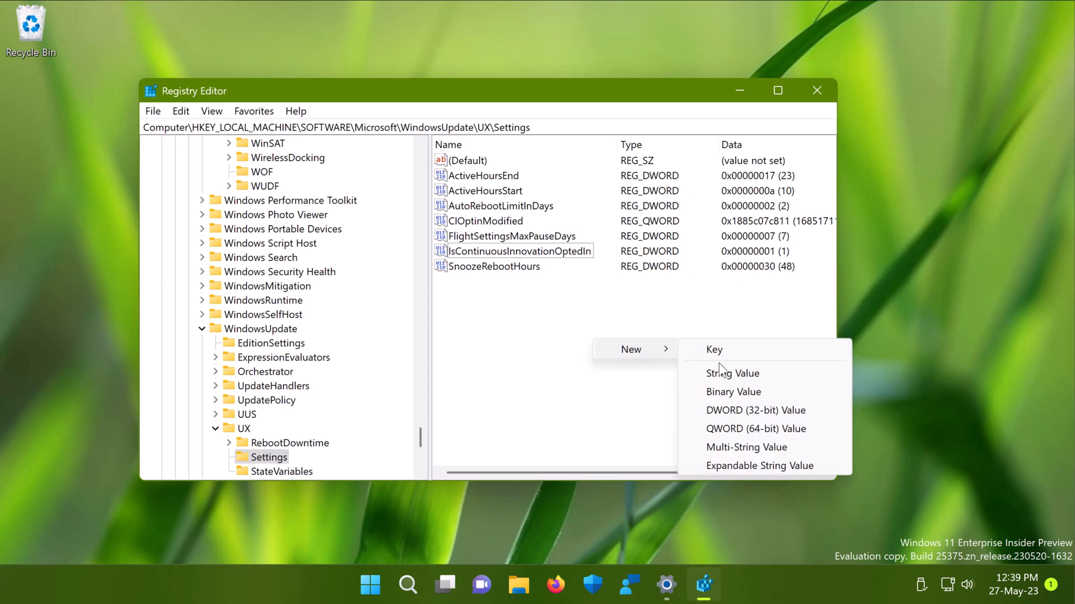
mouse_move(744, 410)
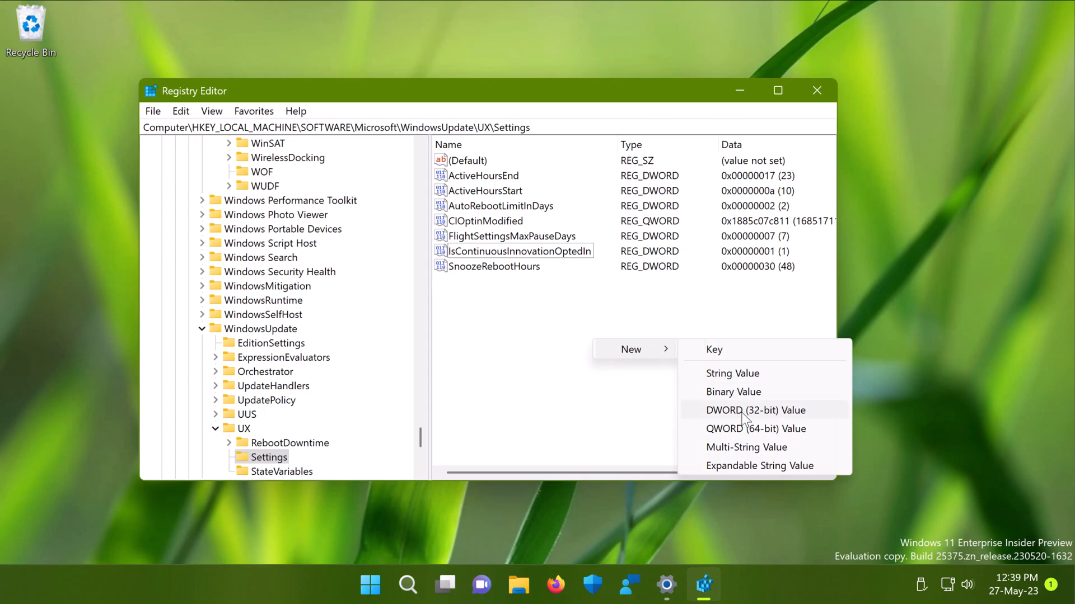
mouse_move(509, 320)
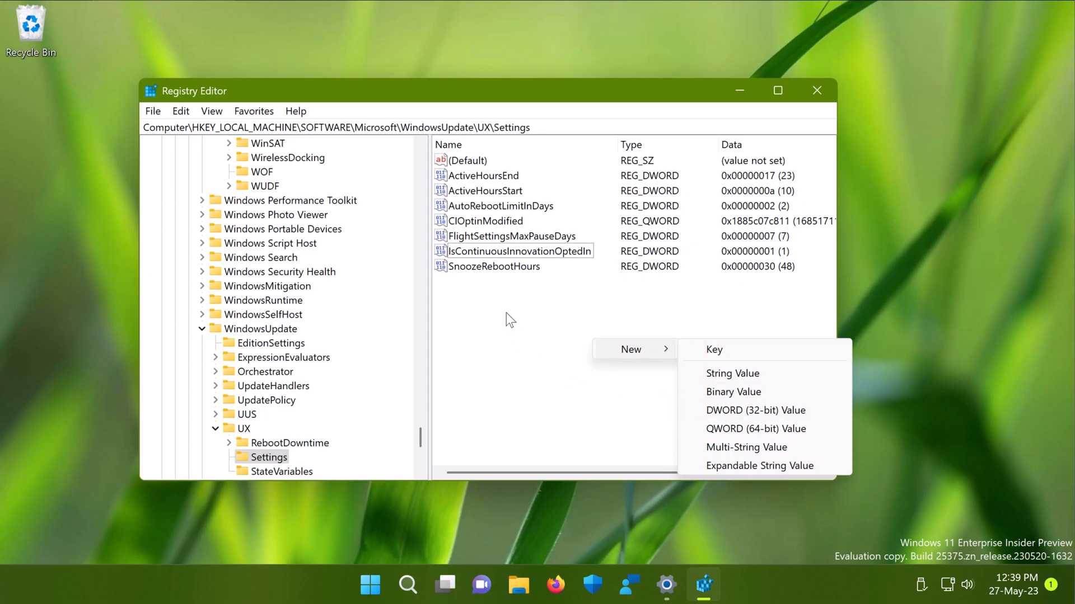
click(514, 251)
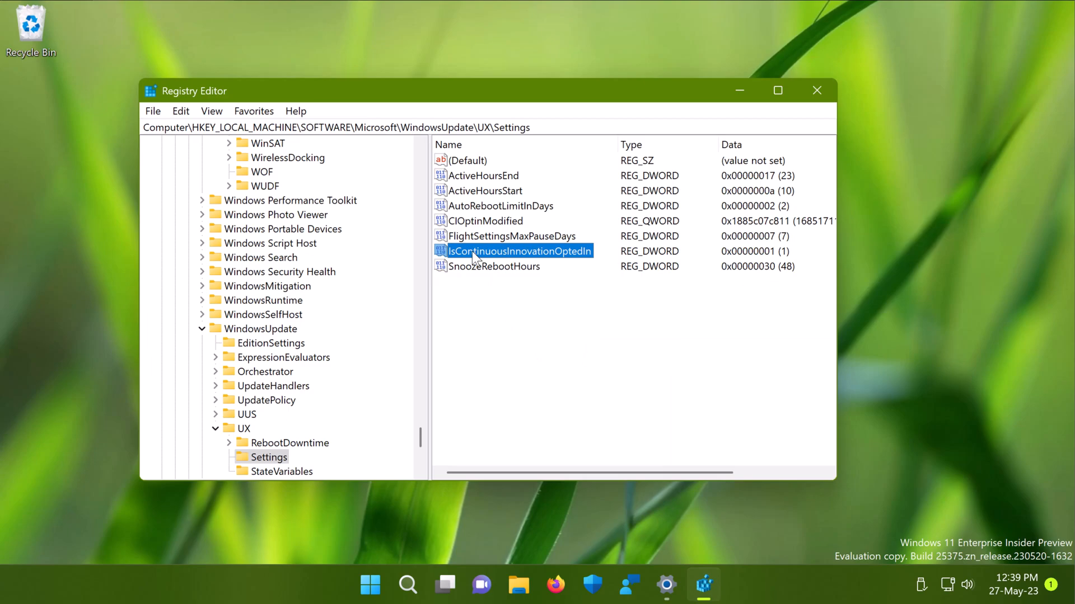
mouse_move(441, 98)
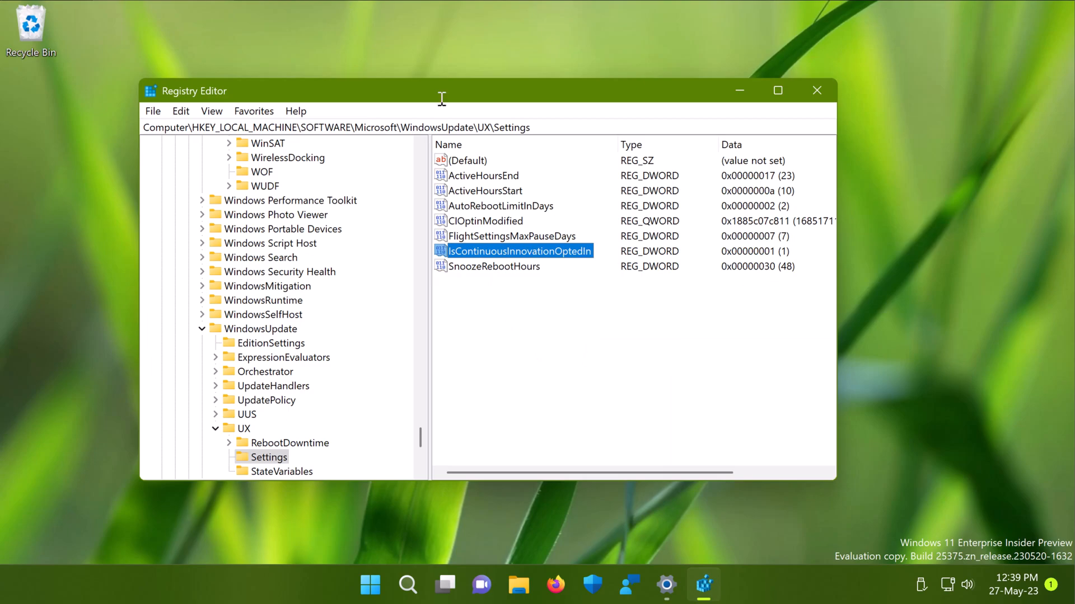
mouse_move(439, 262)
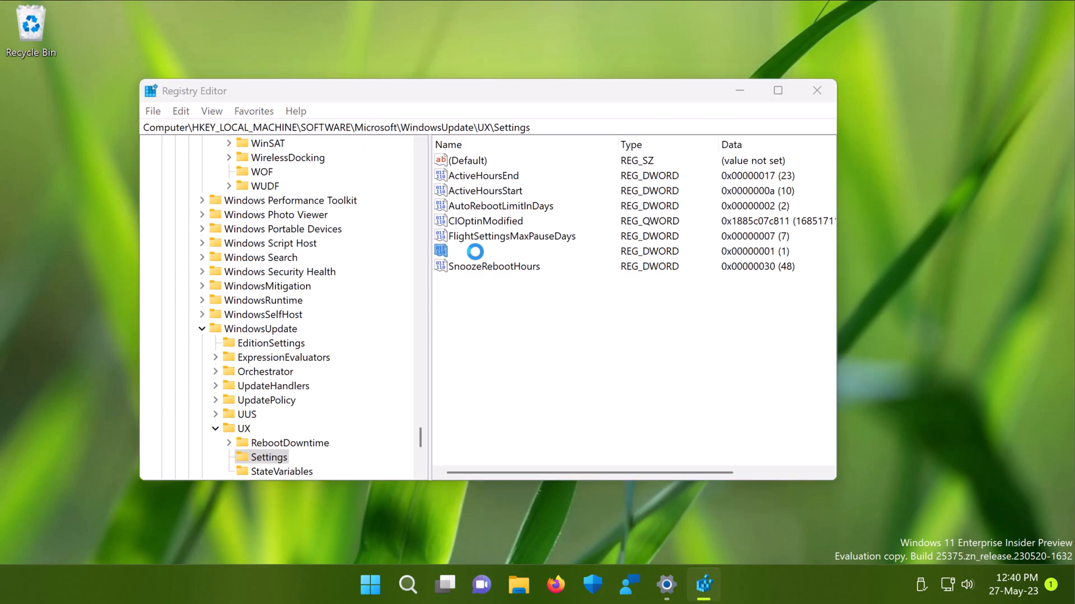
double_click(474, 251)
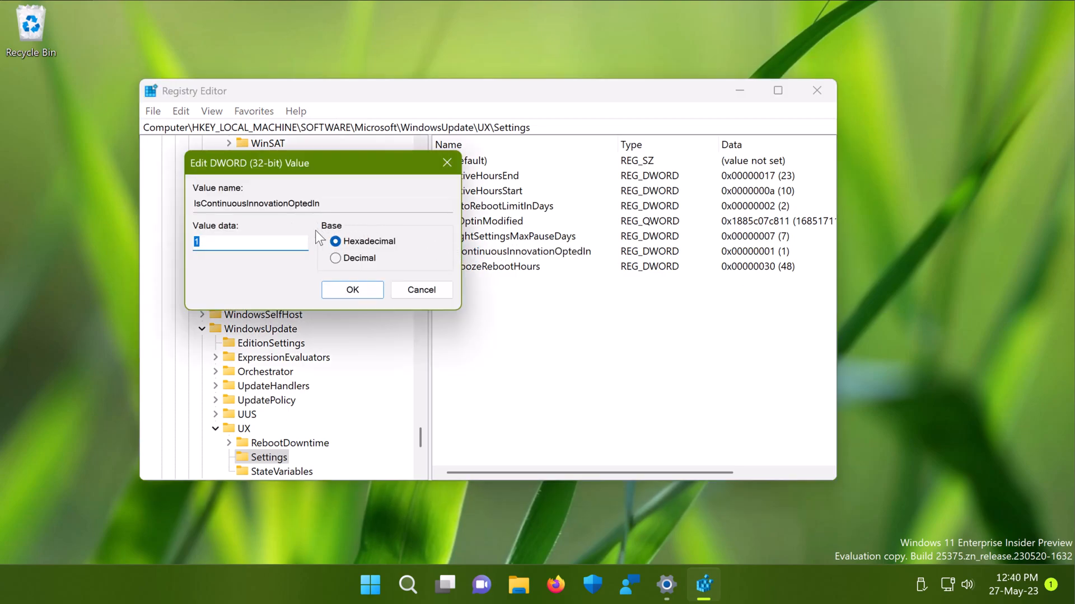
mouse_move(341, 296)
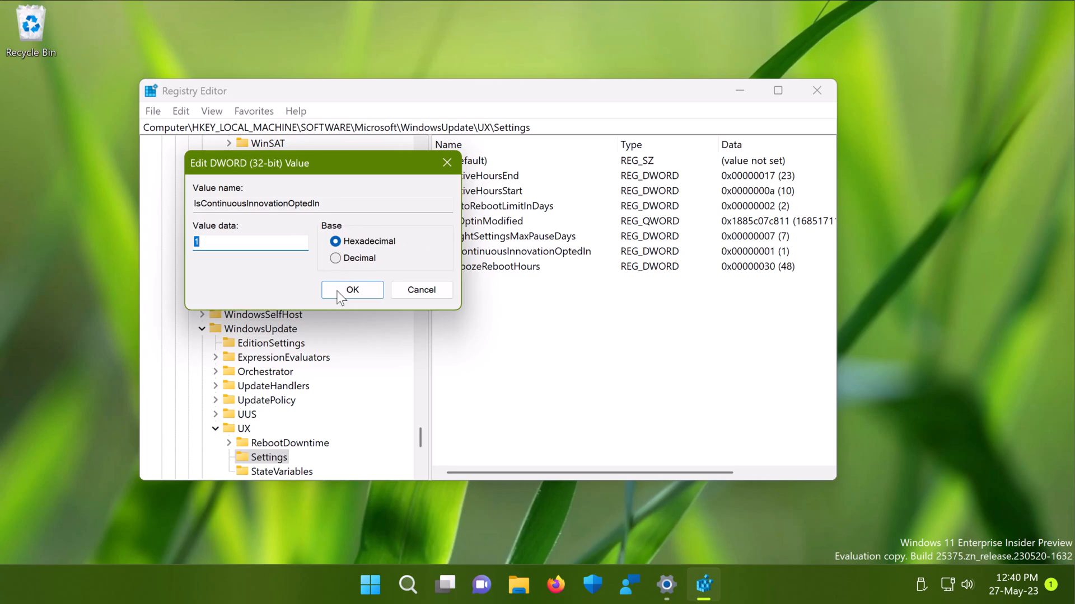
click(352, 289)
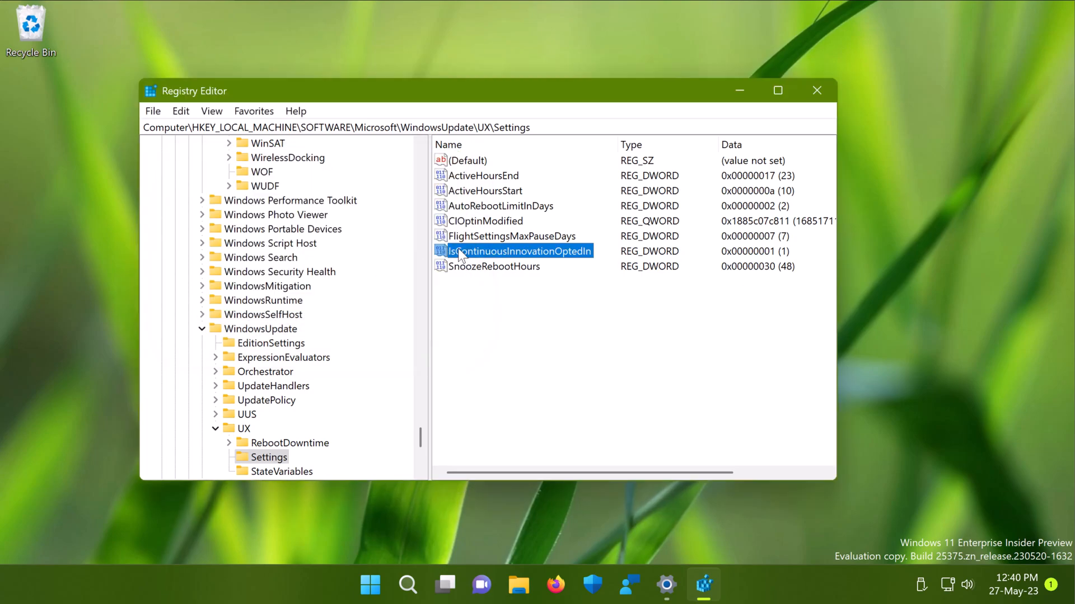
mouse_move(687, 297)
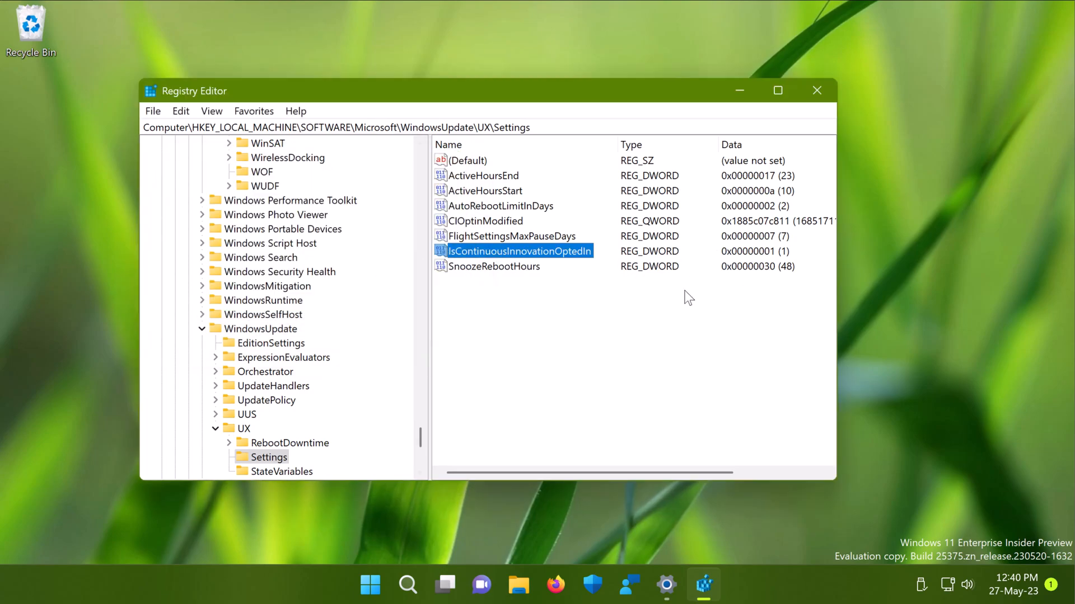
mouse_move(625, 308)
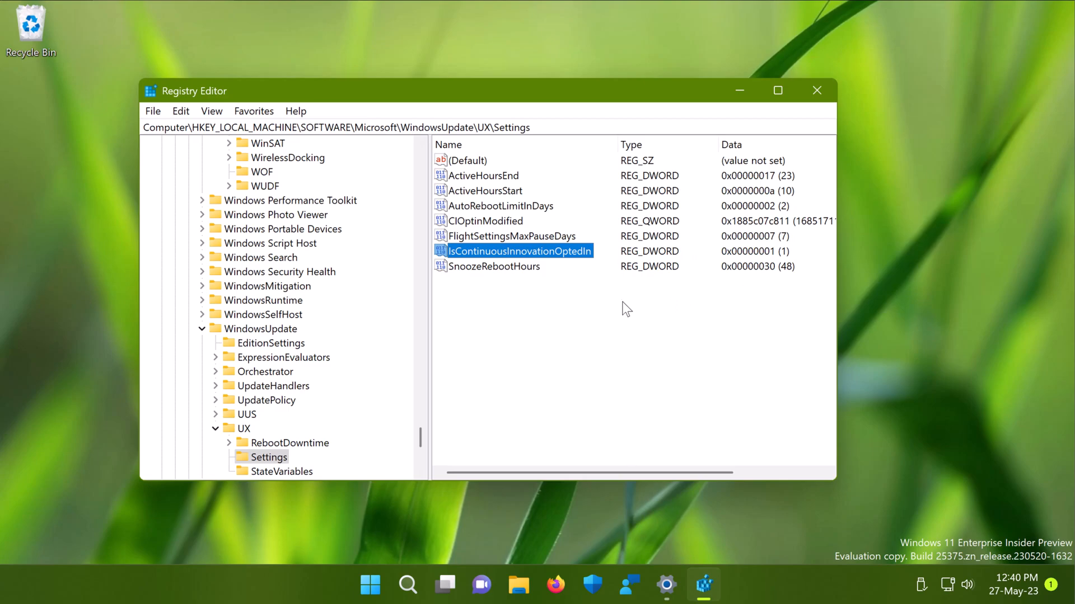